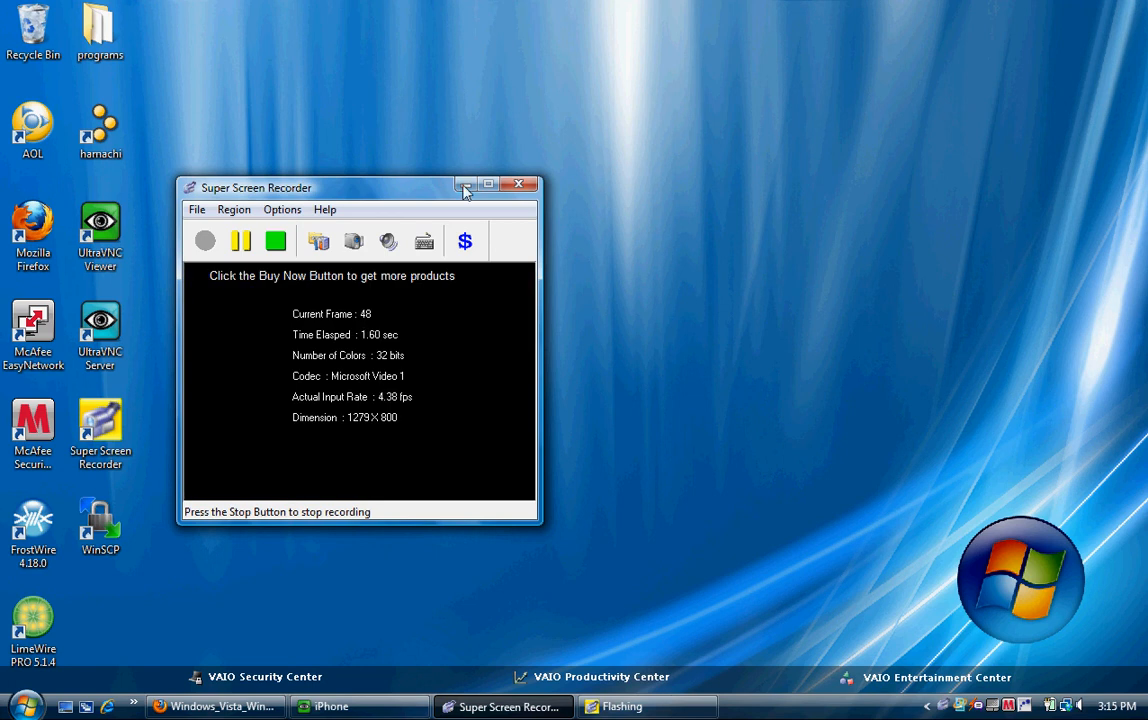
Minimize the Super Screen Recorder window while recording continues
left_click(464, 184)
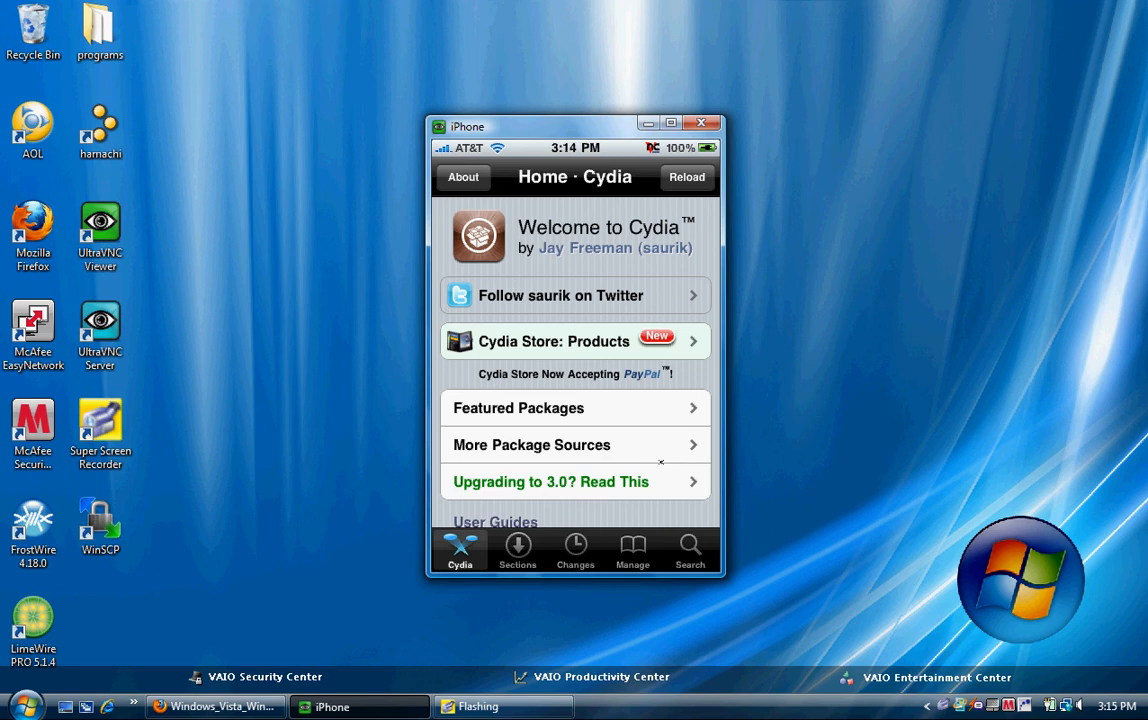
Open Manage > Sources, select The PwnCenter Repository, and scroll its listing
left_click(632, 549)
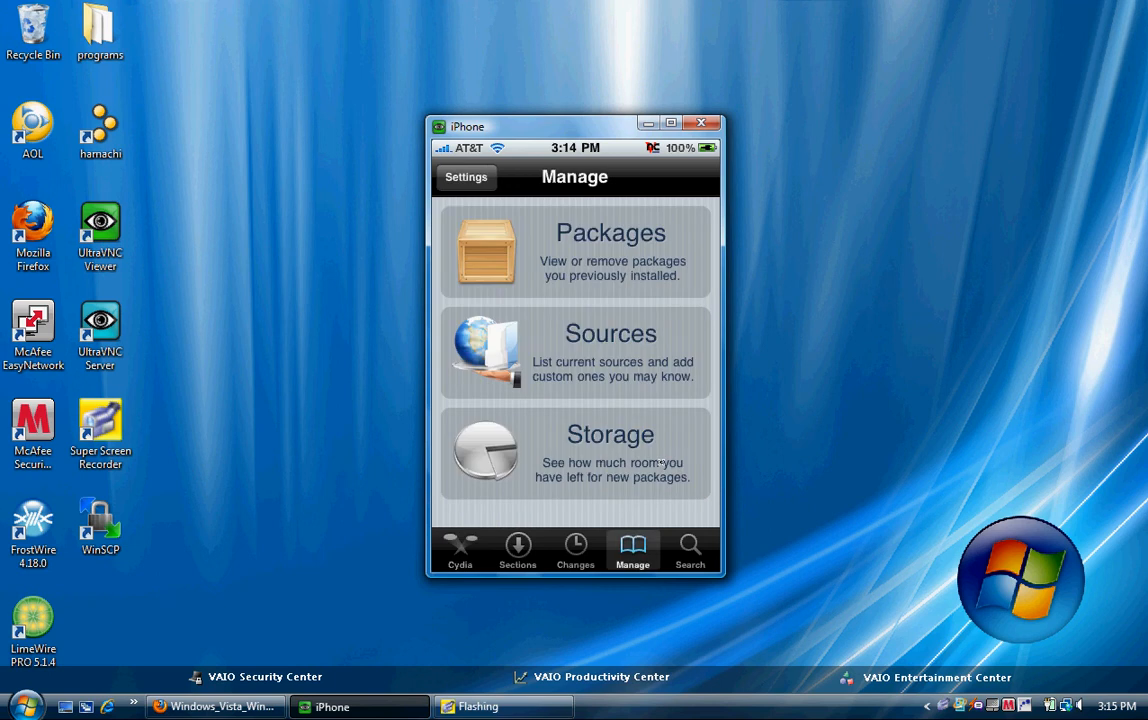
left_click(574, 352)
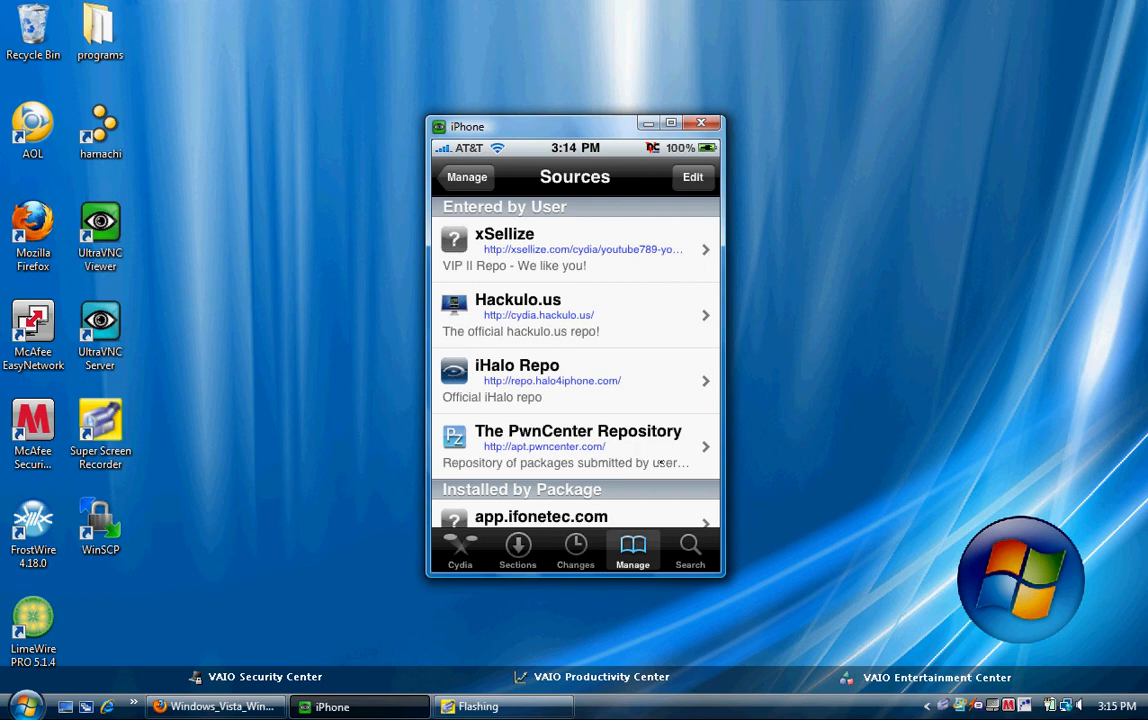
left_click(575, 447)
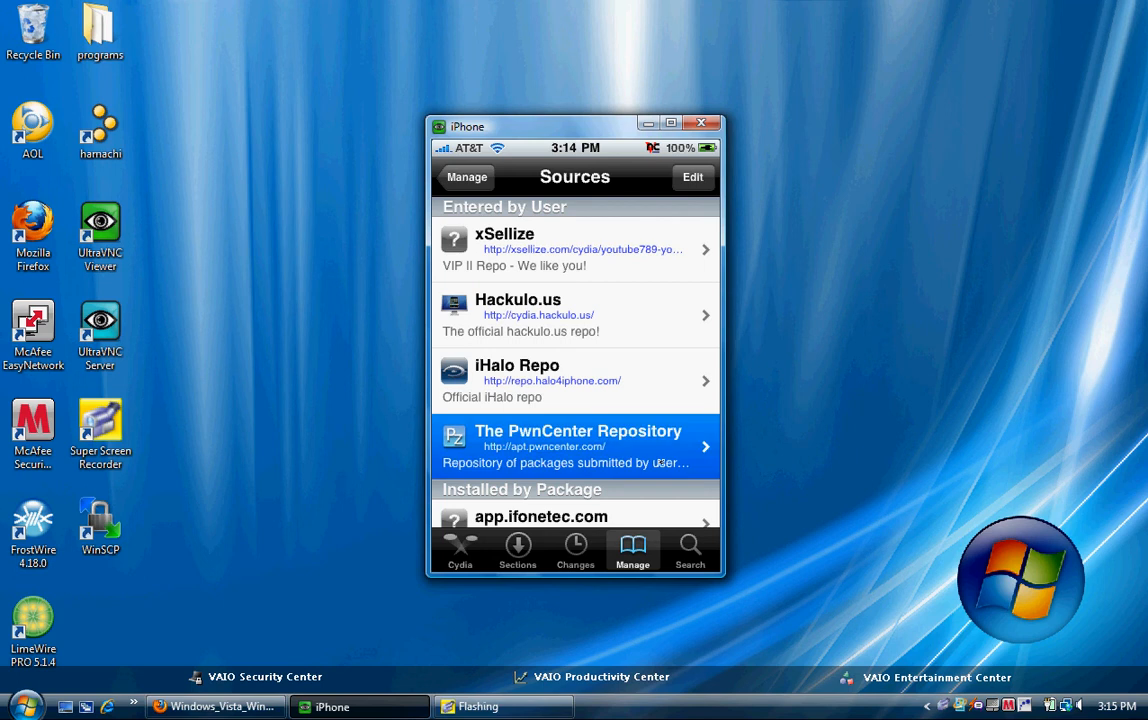
scroll("down", 3)
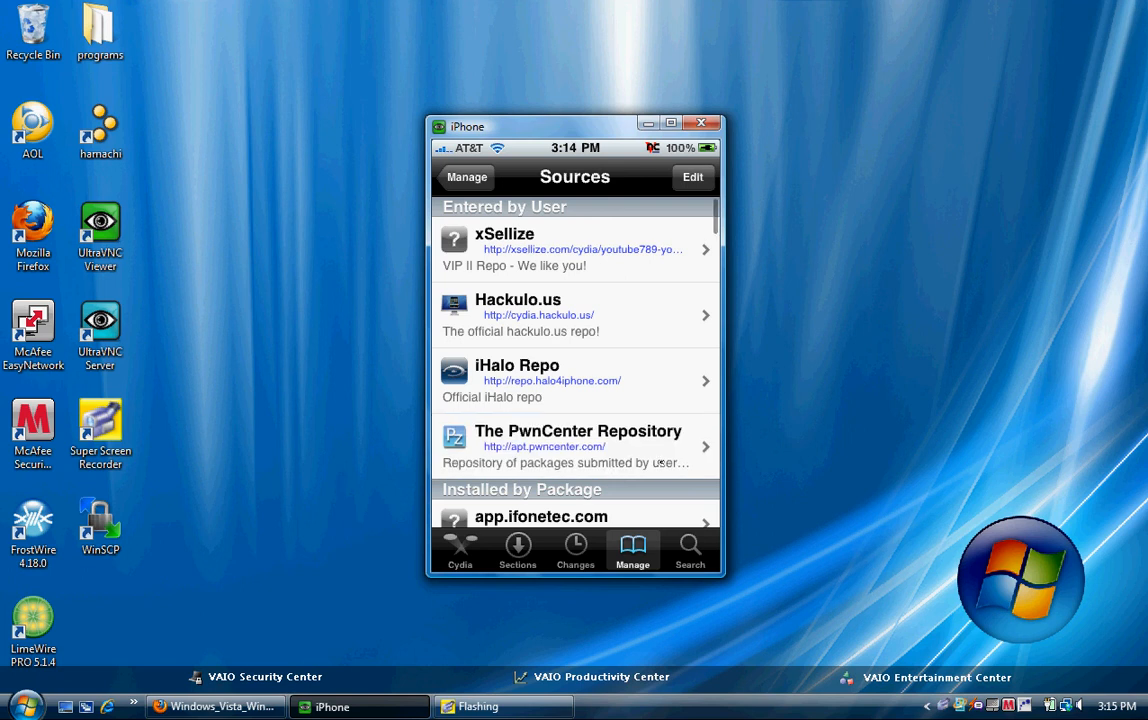
Browse PwnCenter's A packages and open the 'All Sources' 3.5 details page
left_click(575, 446)
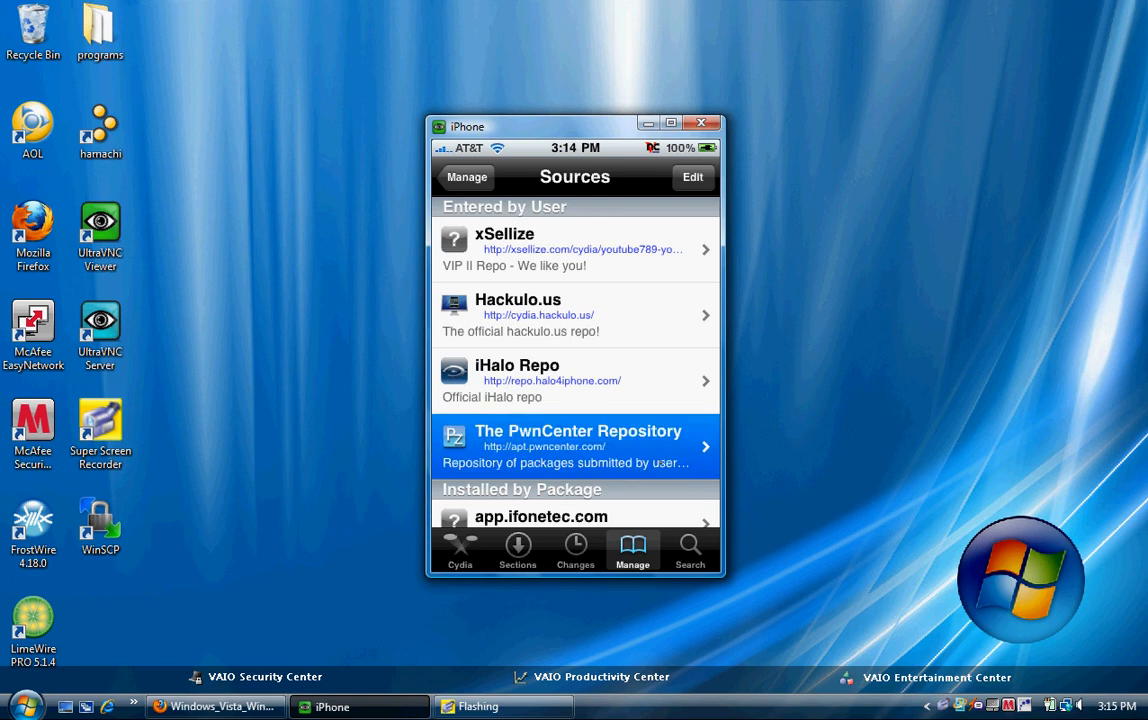
left_click(575, 445)
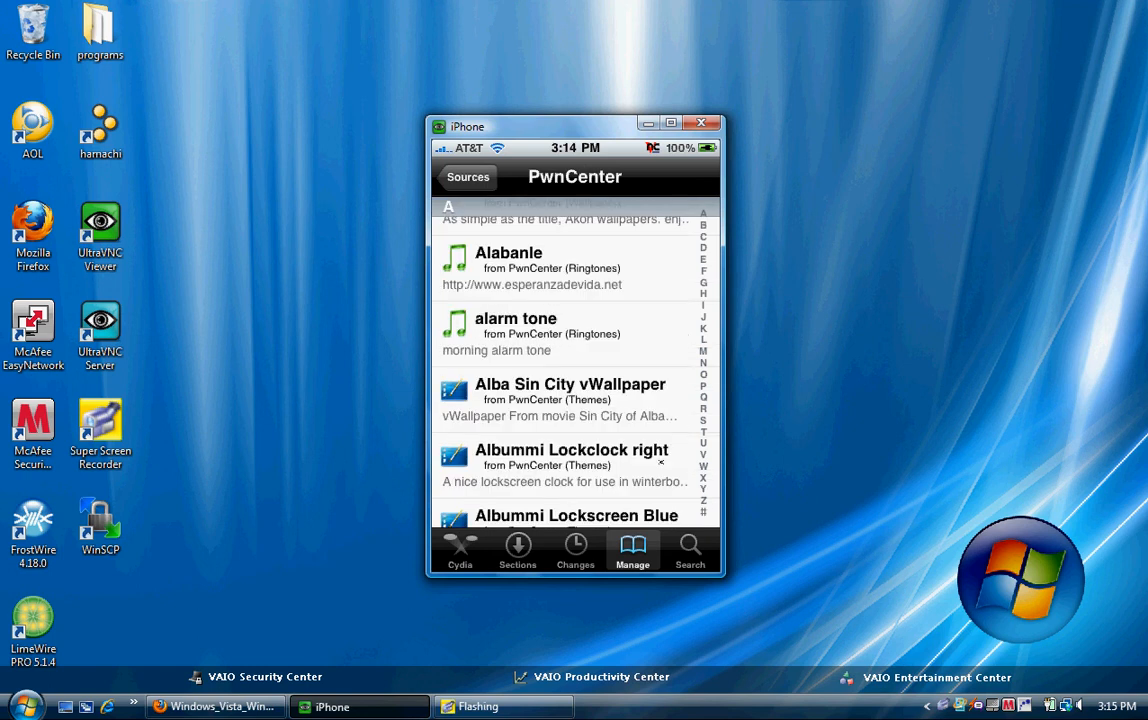
scroll("down", 3)
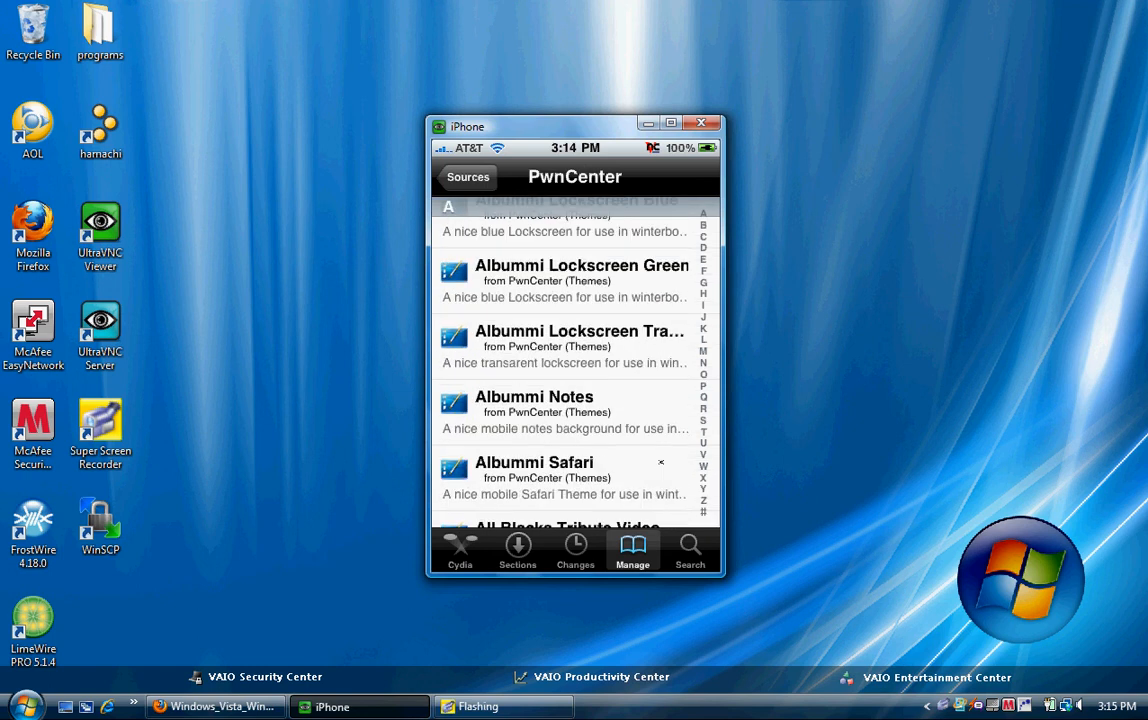
scroll("up", 3)
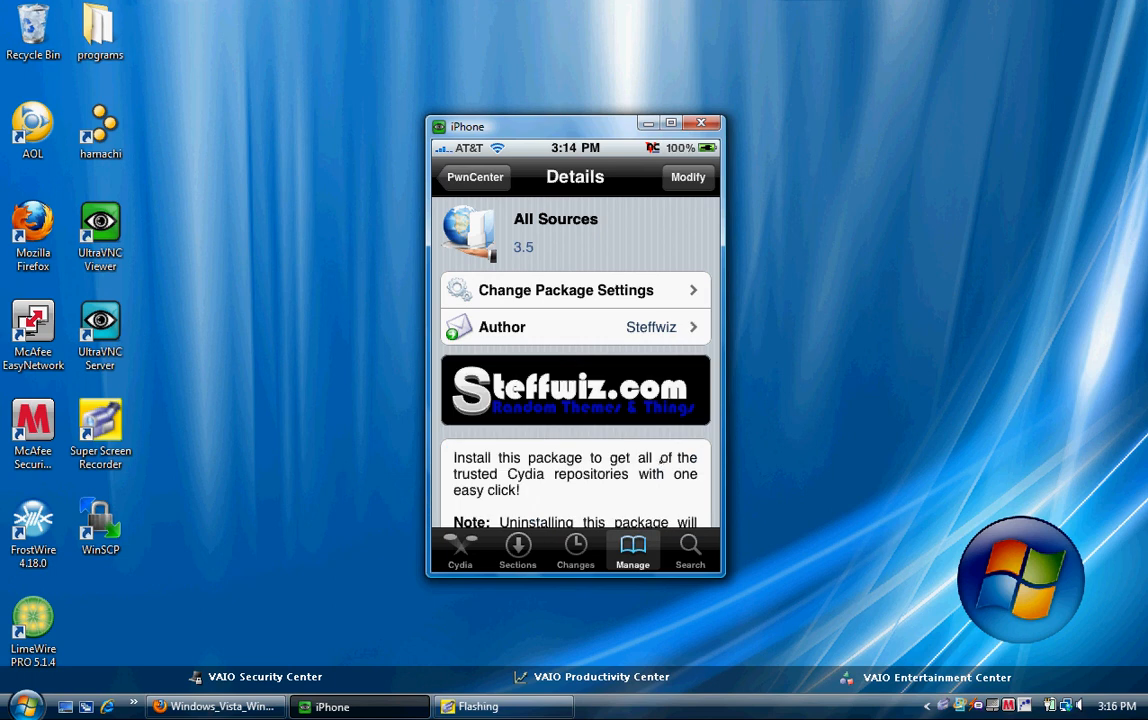
Scroll through the All Sources 3.5 details page by Steffwiz
scroll("down", 3)
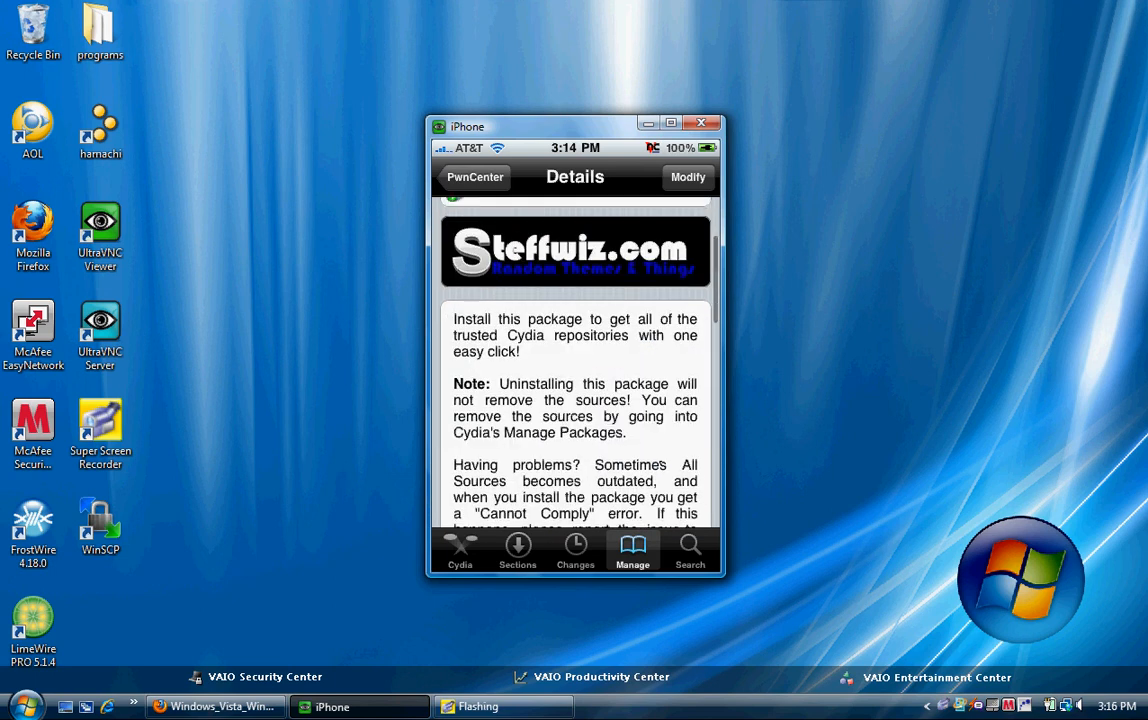
scroll("down", 3)
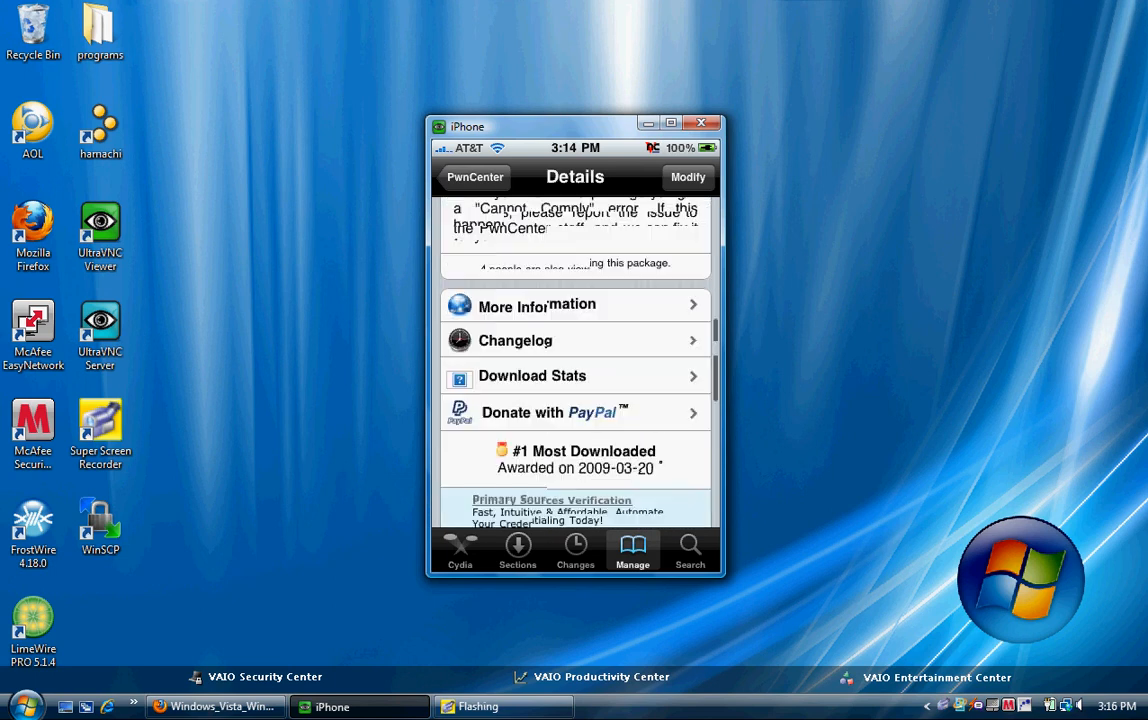
scroll("up", 3)
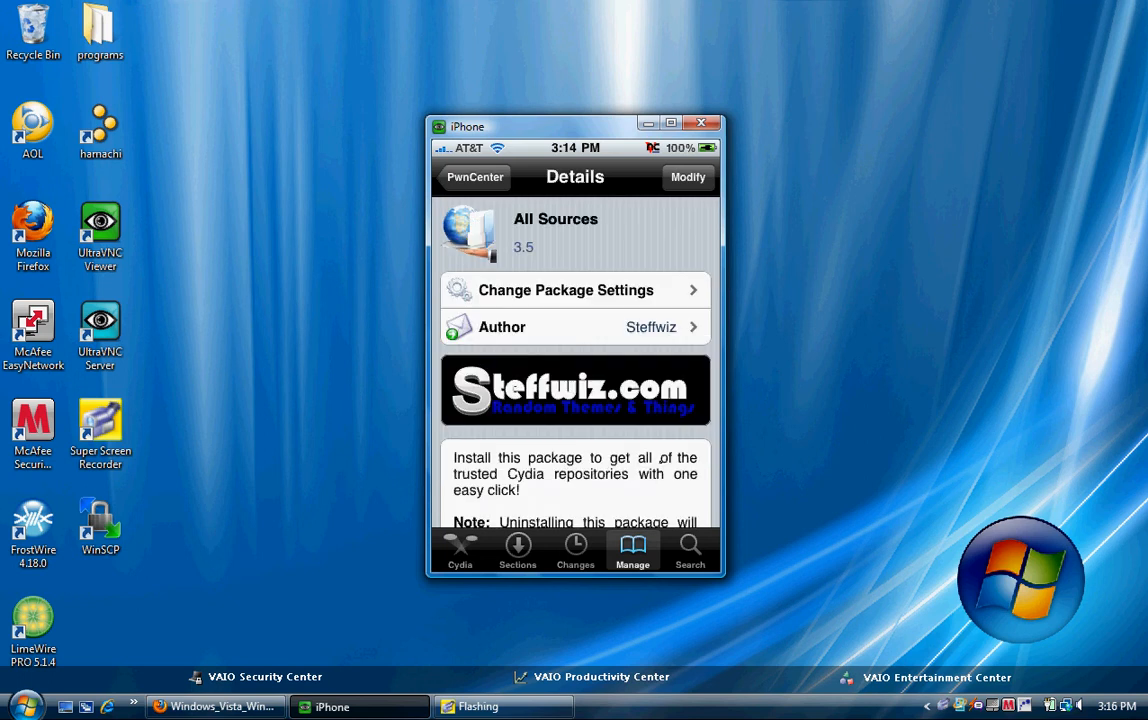
Open Modify options, cancel without changes, and go back to PwnCenter's package list
left_click(688, 177)
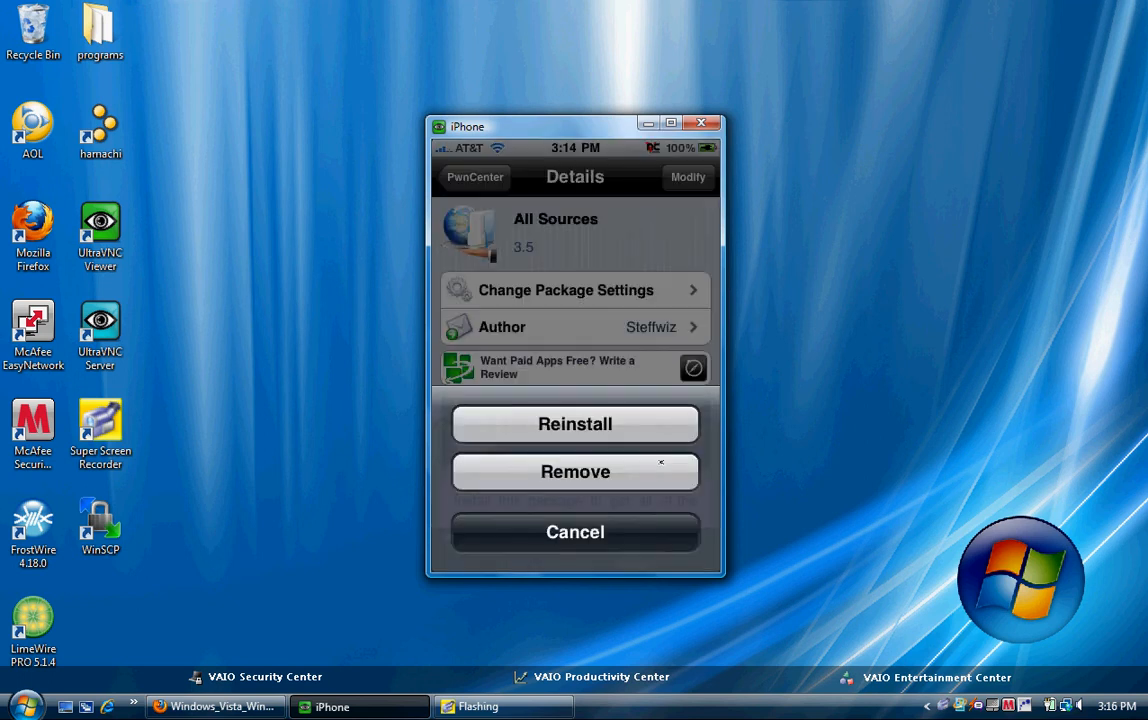
left_click(575, 531)
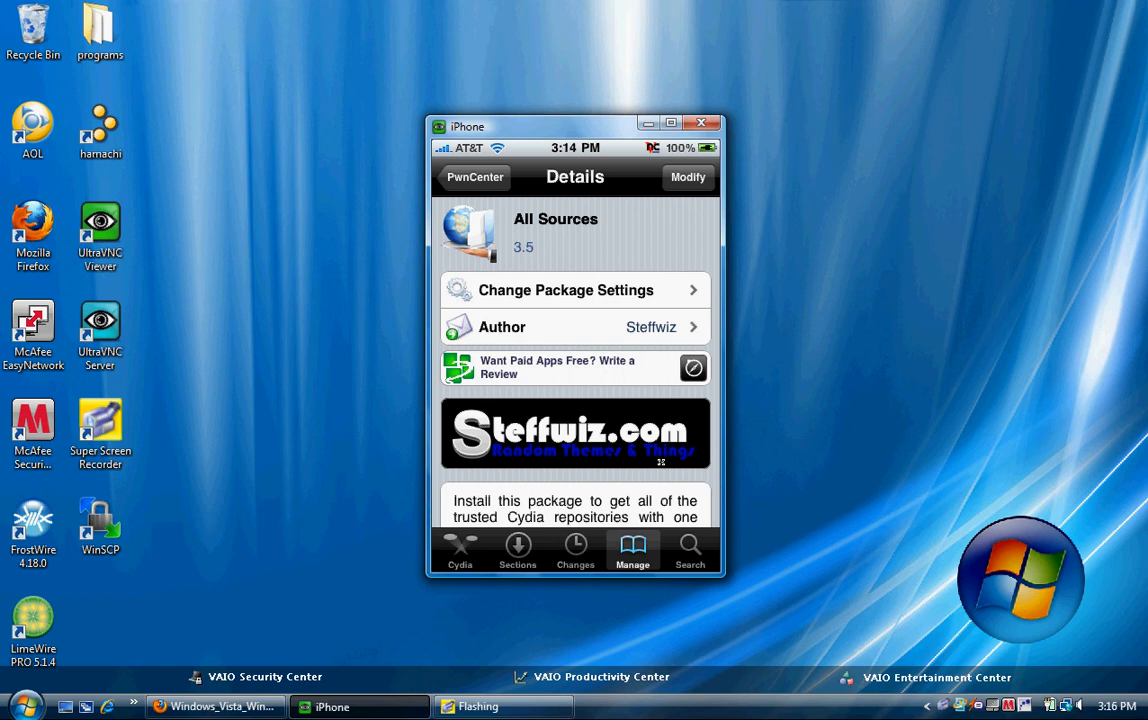
left_click(474, 177)
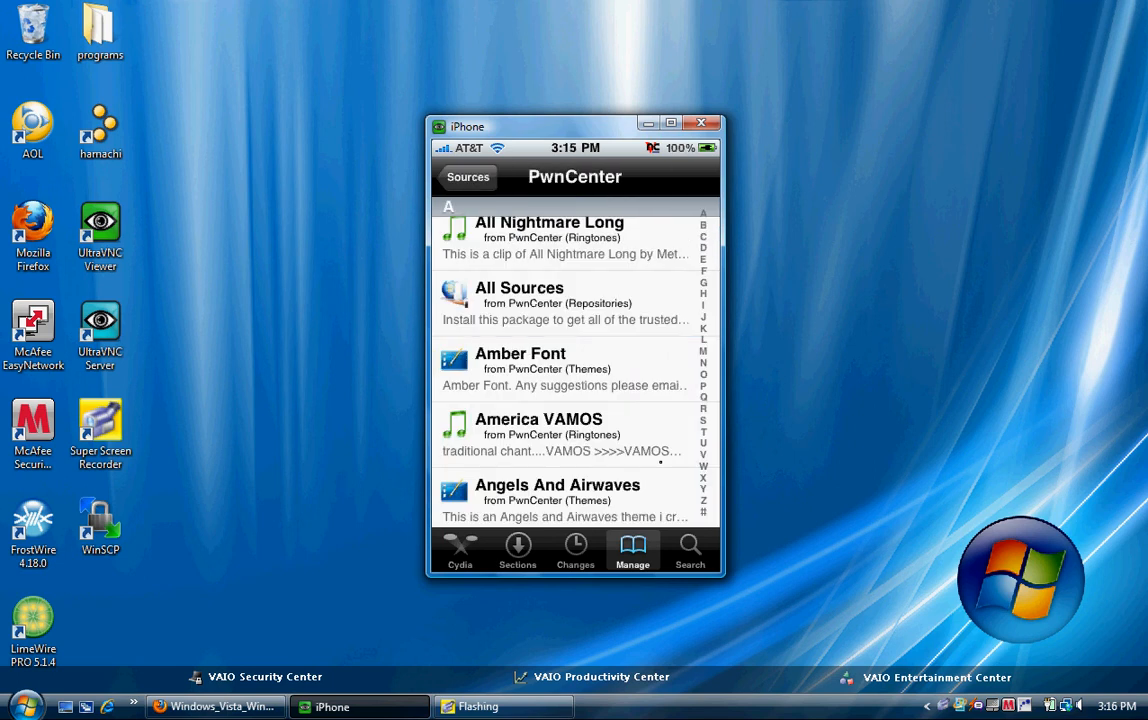